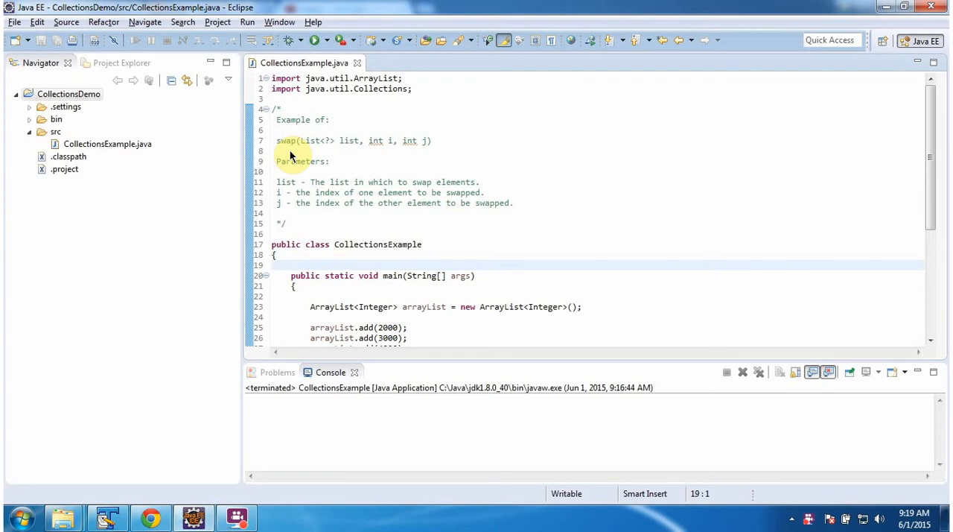
- Run CollectionsExample, printing [2000, 3000, 4000, 1000] then [3000, 2000, 4000, 1000]
click(315, 40)
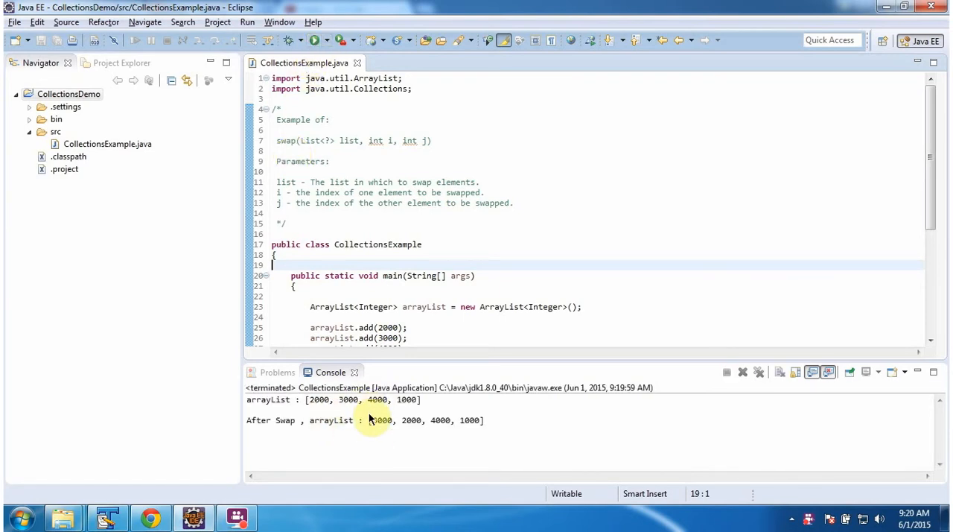
mouse_move(390, 276)
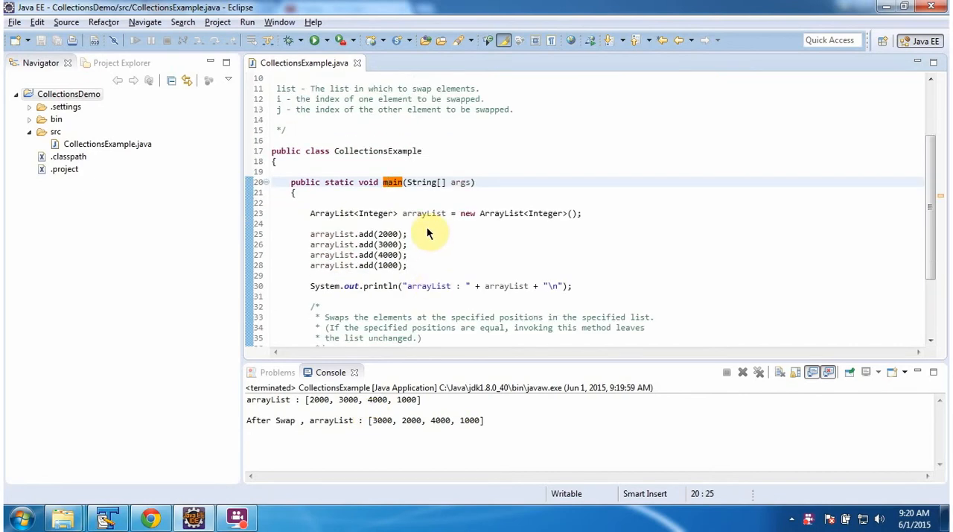
double_click(424, 213)
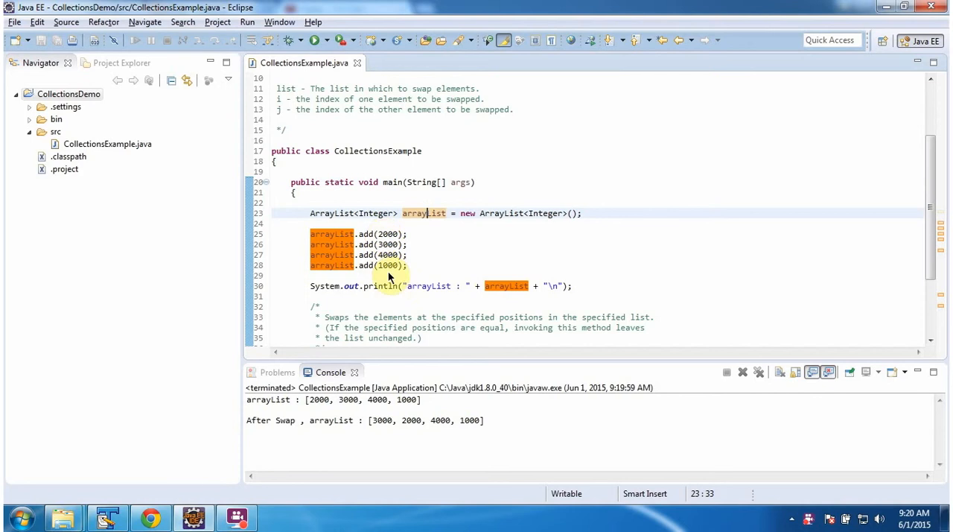
mouse_move(506, 286)
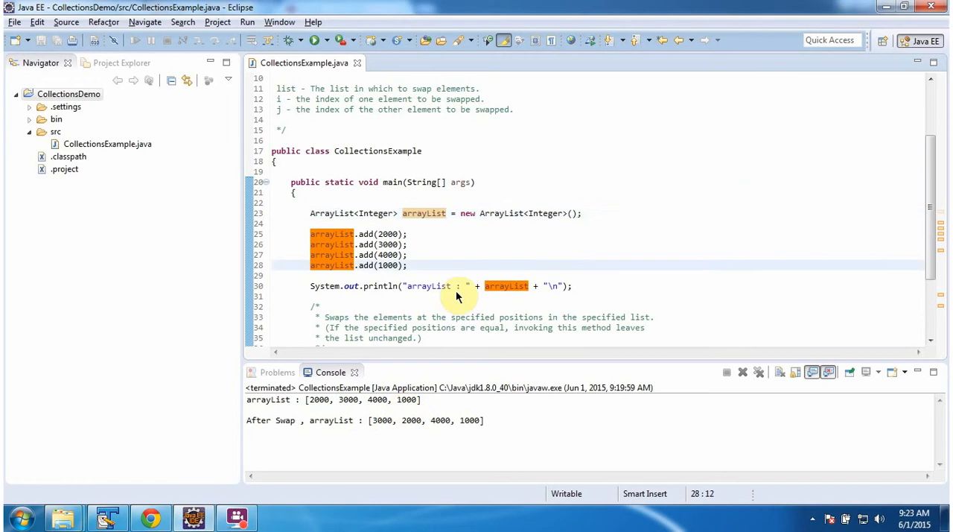
- Scroll to Collections.swap(arrayList, 0, 1) and select arrayList to mark its uses
scroll(down, 3)
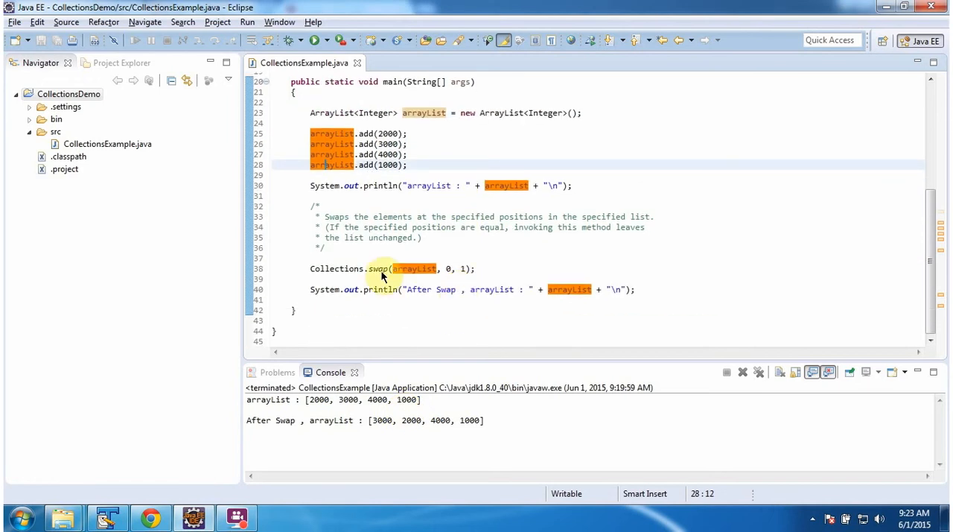
click(383, 268)
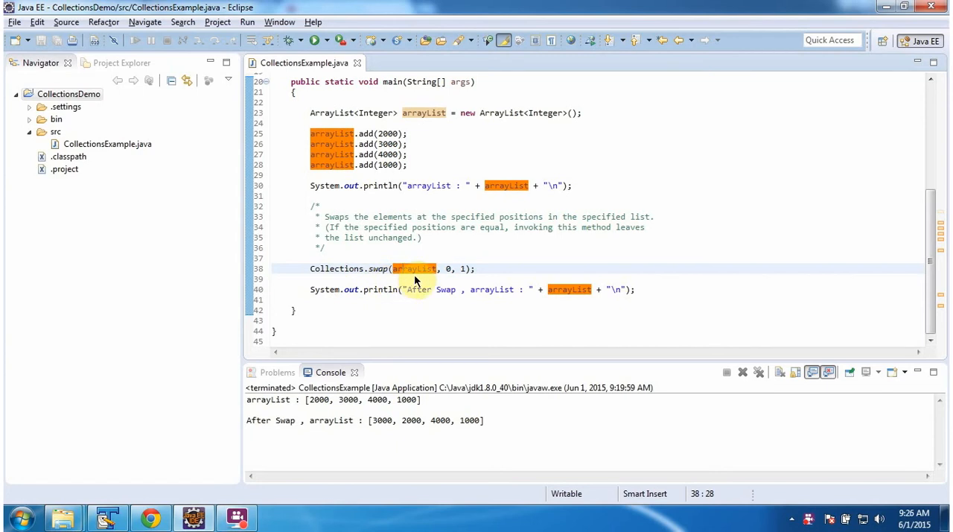
mouse_move(449, 274)
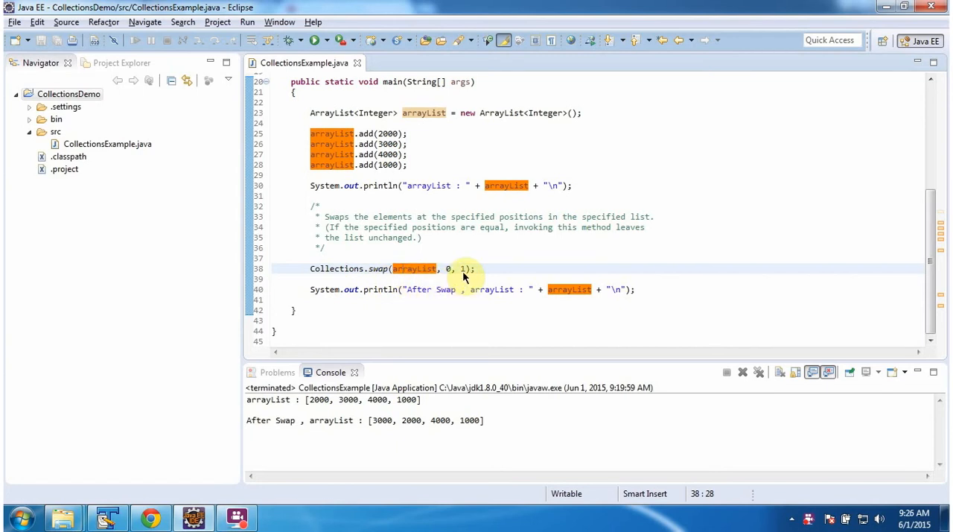
mouse_move(382, 277)
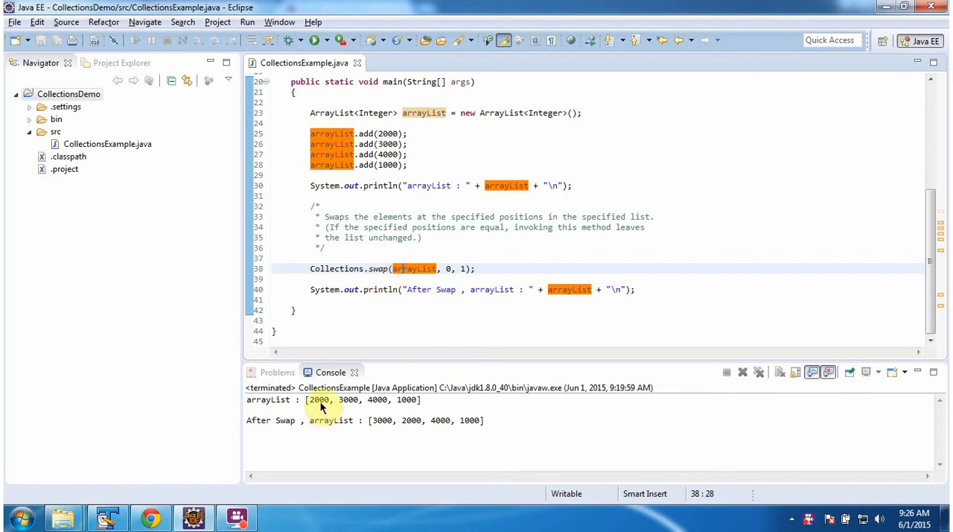
mouse_move(354, 403)
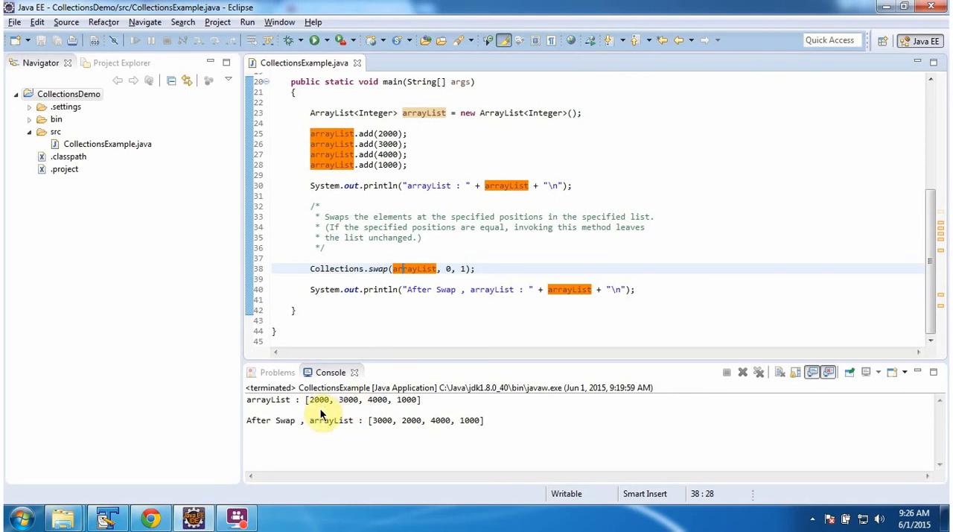
mouse_move(579, 304)
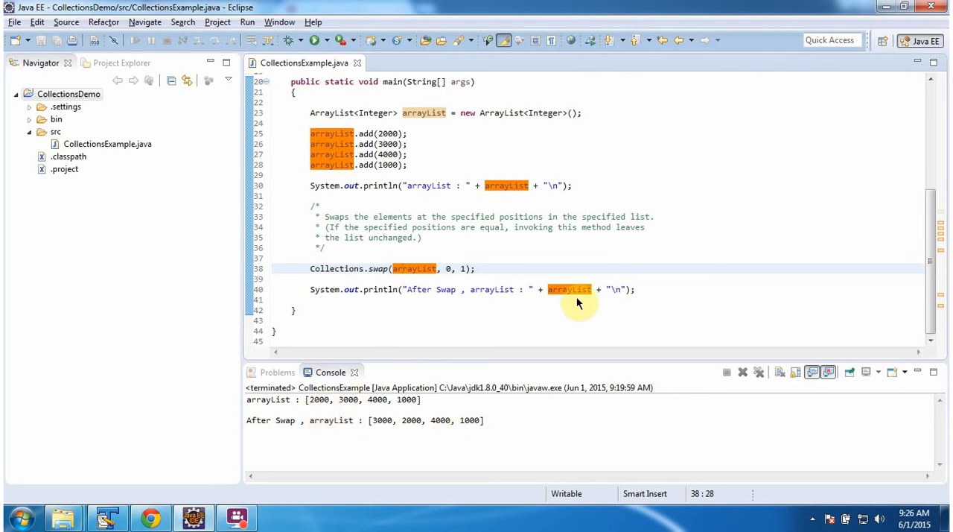
mouse_move(337, 408)
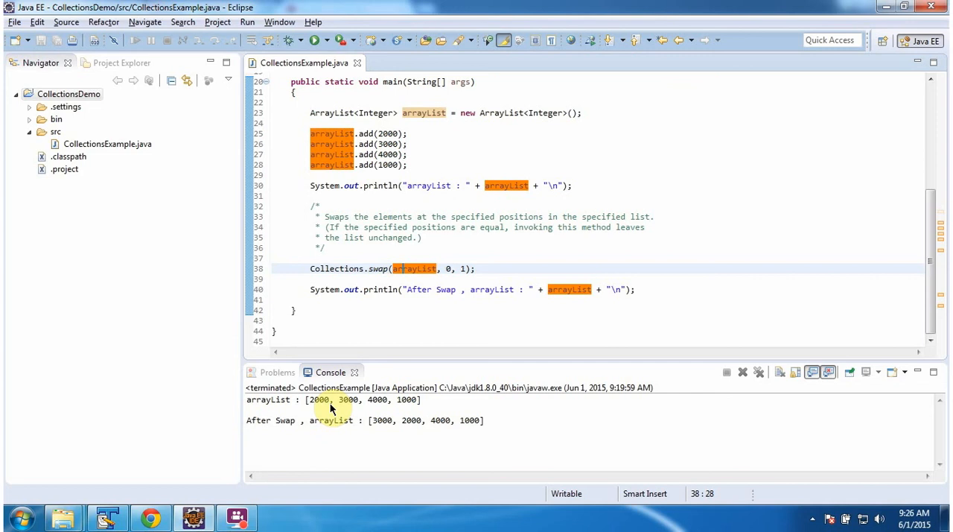
mouse_move(421, 431)
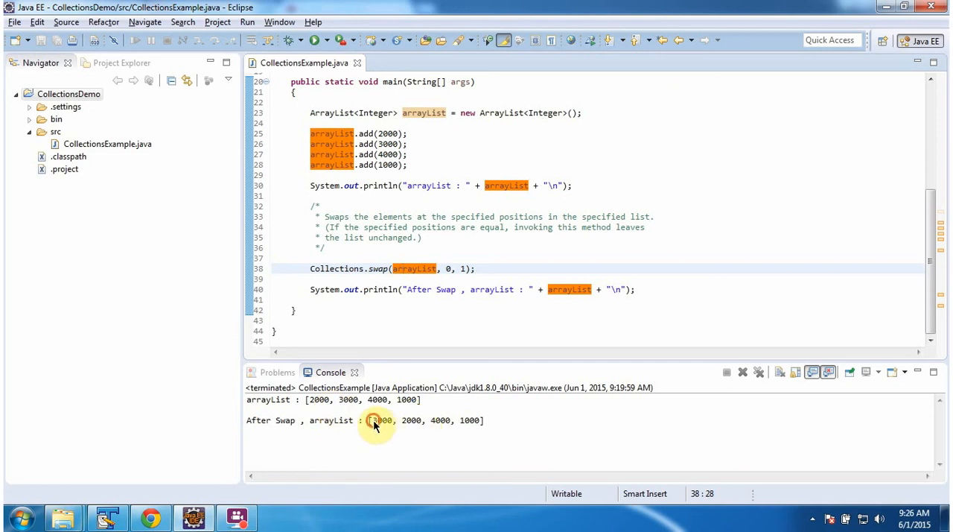
mouse_move(450, 437)
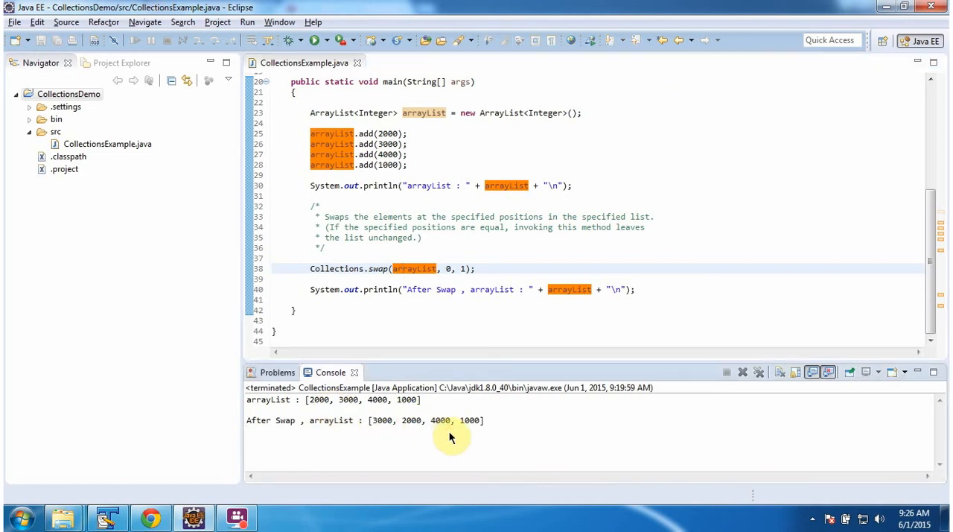